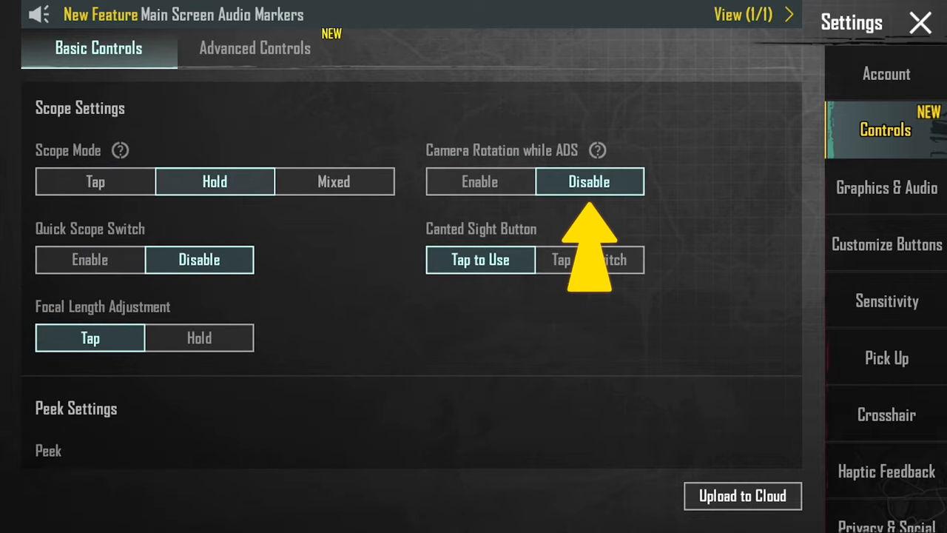
Keep Camera Rotation while ADS disabled and enable Camera Rotation while Leaning
{"action": "left_click", "coordinate": [89, 261]}
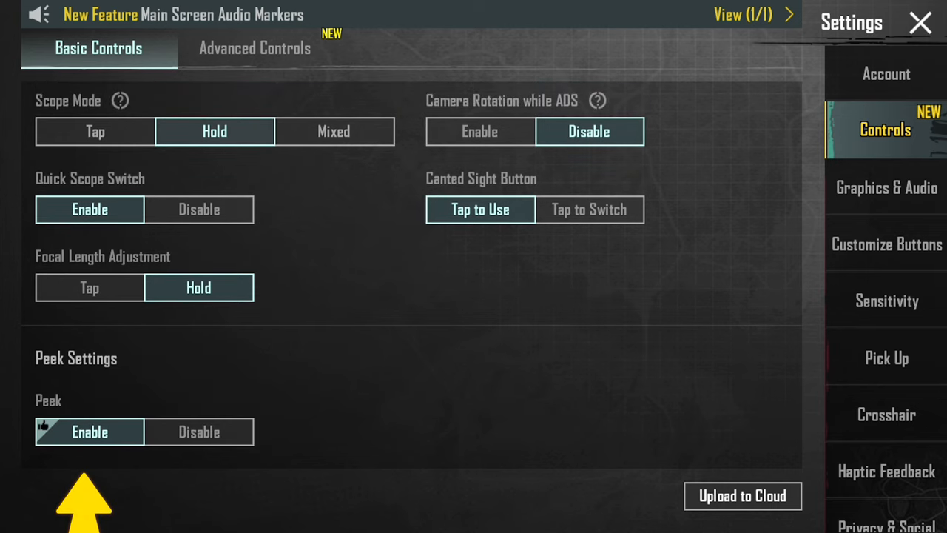
{"action": "scroll", "scroll_direction": "down", "scroll_amount": 3}
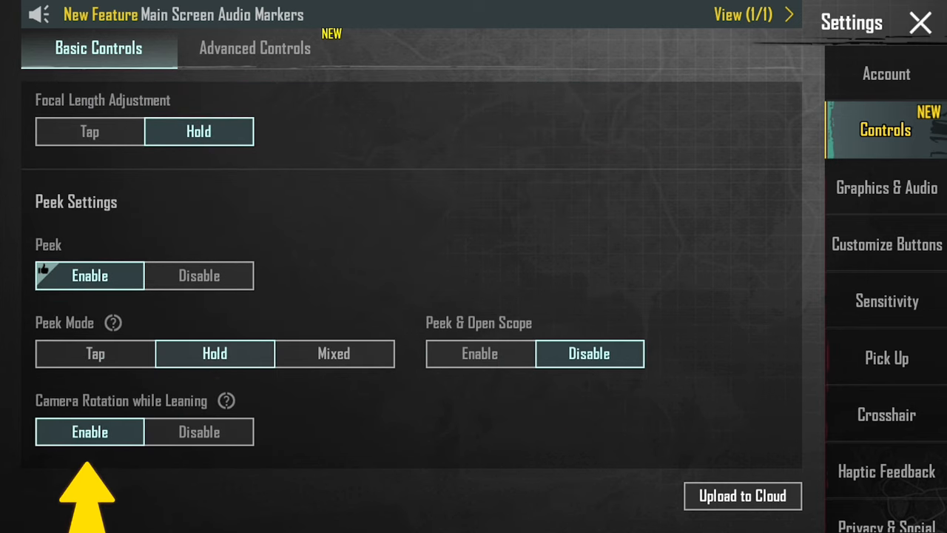
{"action": "left_click", "coordinate": [255, 47]}
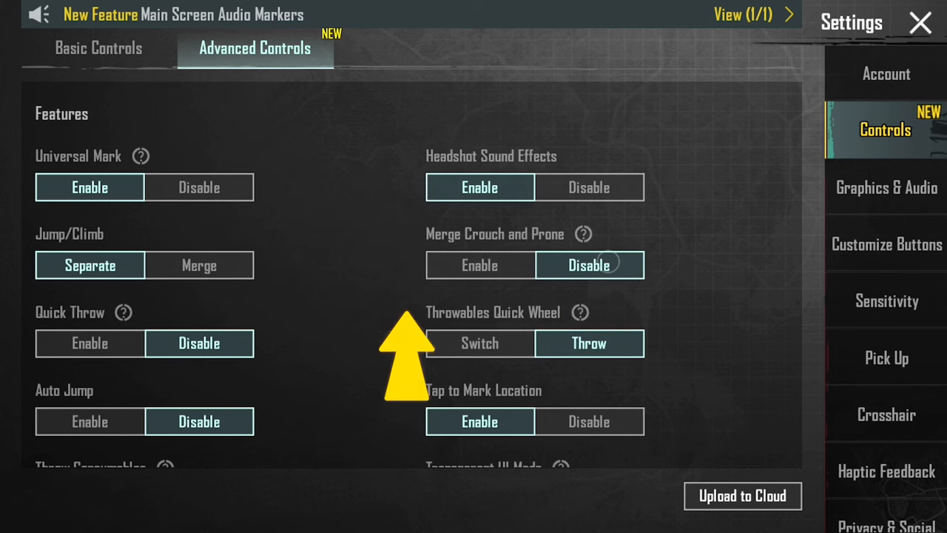
Set the Throwables Quick Wheel to Switch and disable Tap to Mark Location
{"action": "left_click", "coordinate": [89, 344]}
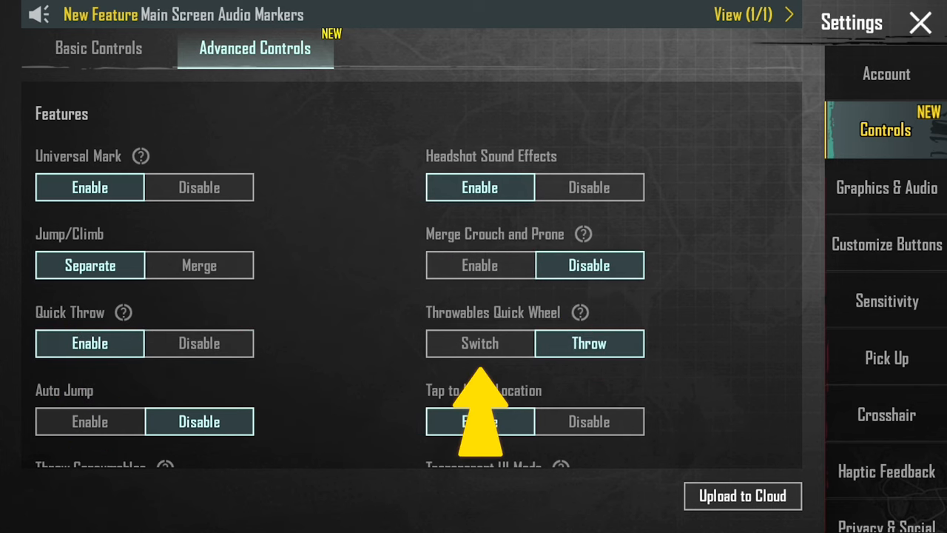
{"action": "left_click", "coordinate": [480, 344]}
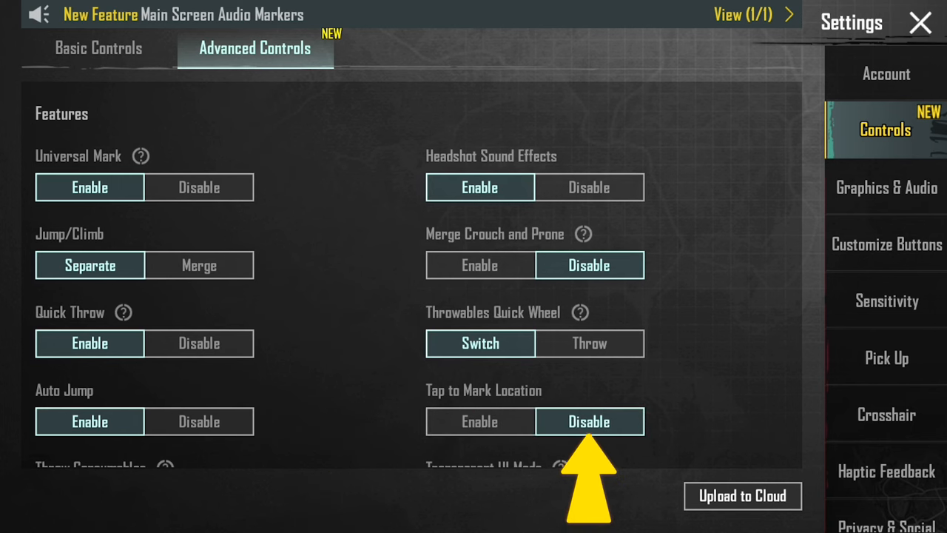
{"action": "scroll", "scroll_direction": "down", "scroll_amount": 3}
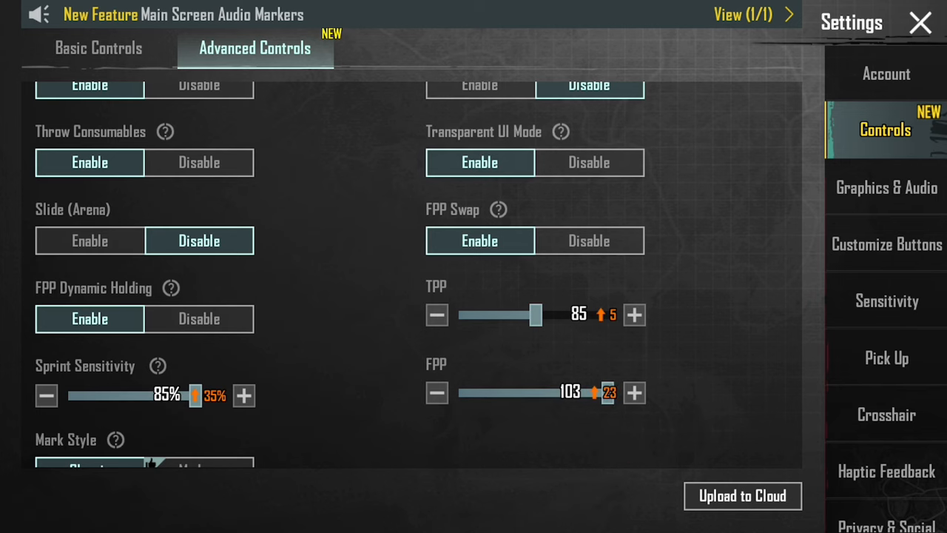
Switch the Mark Style to Modern and continue down through the assist options
{"action": "scroll", "scroll_direction": "down", "scroll_amount": 3}
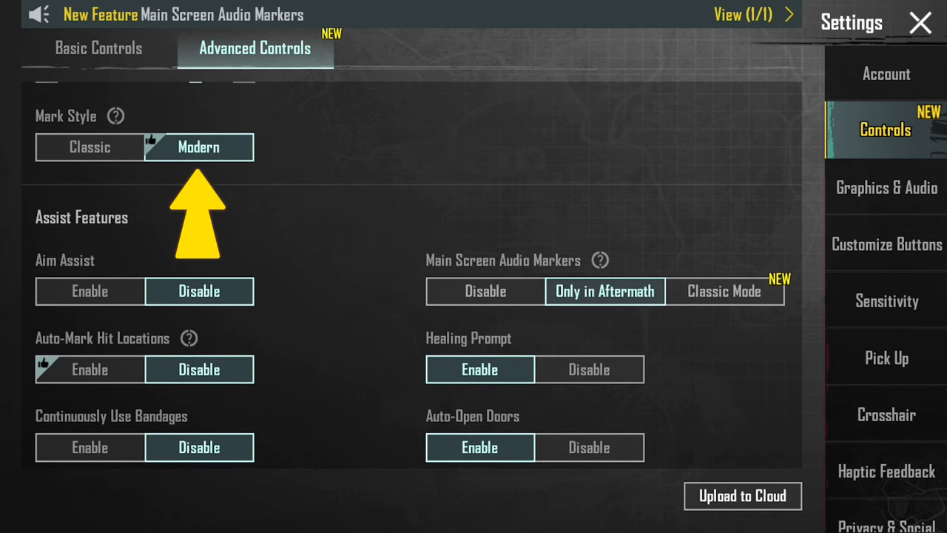
{"action": "left_click", "coordinate": [88, 290]}
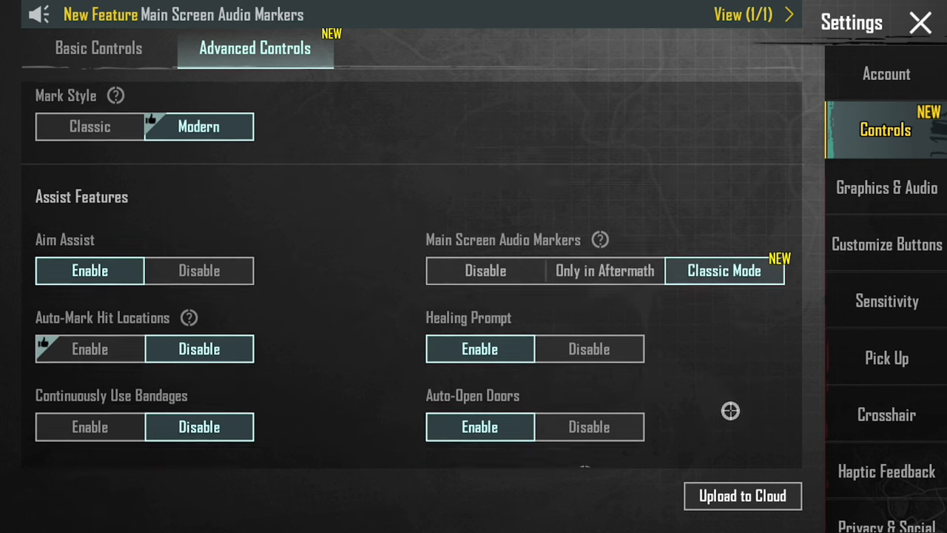
{"action": "scroll", "scroll_direction": "down", "scroll_amount": 3}
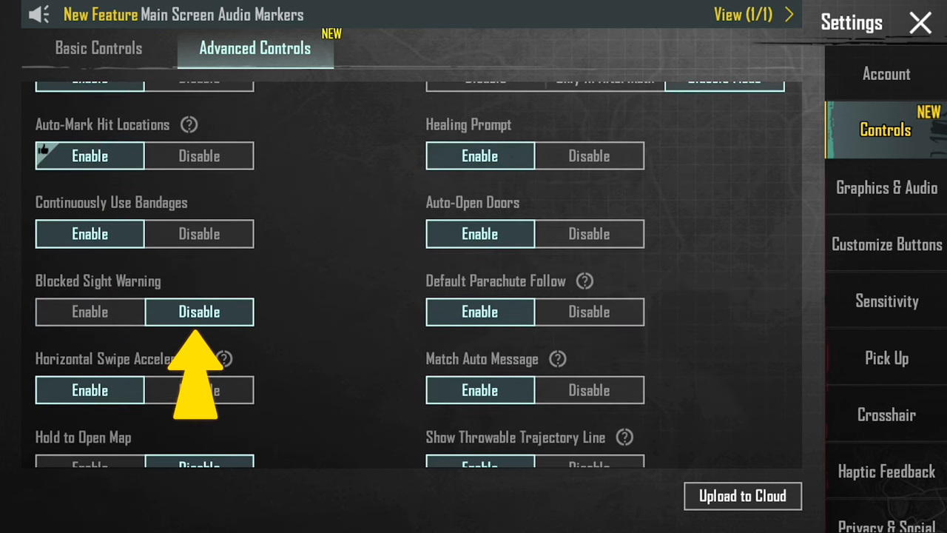
{"action": "scroll", "scroll_direction": "down", "scroll_amount": 3}
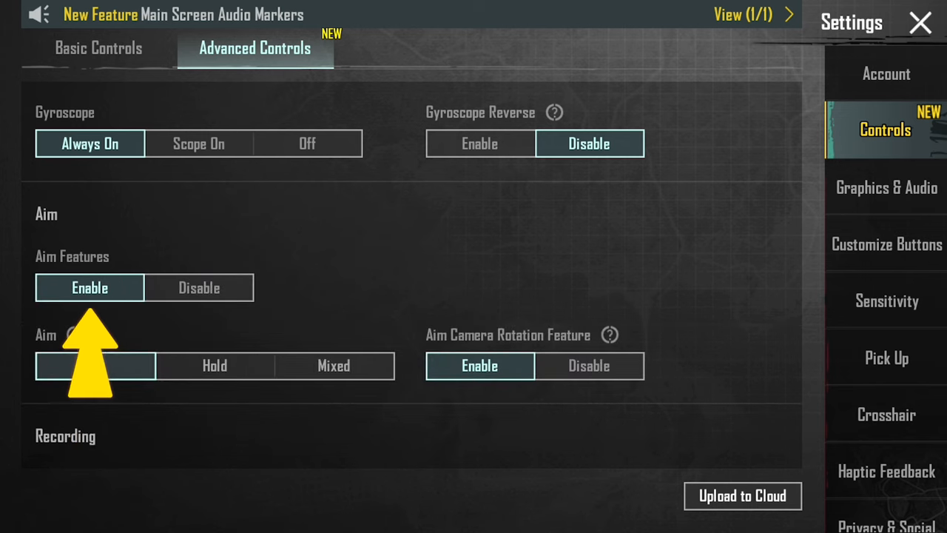
Enable Aim Features and turn on Highlight Moments recording
{"action": "left_click", "coordinate": [589, 366]}
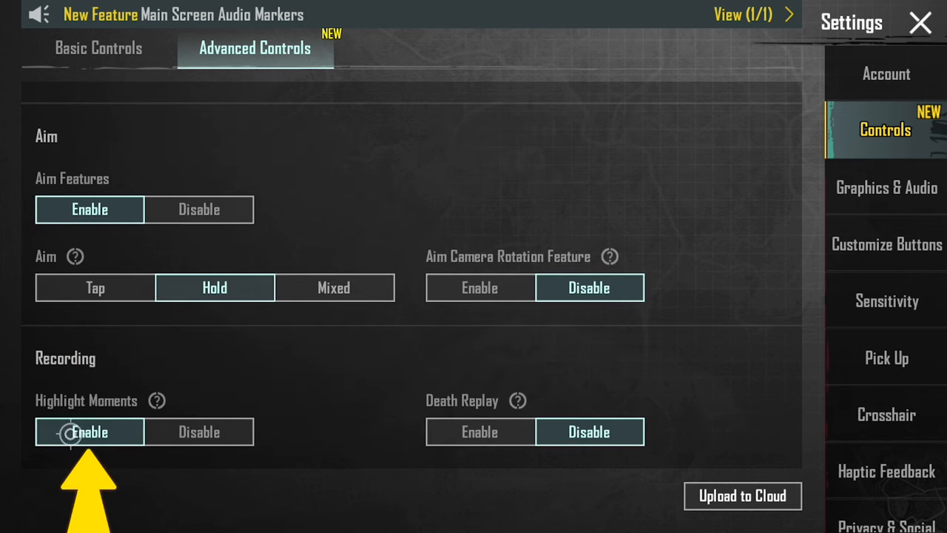
{"action": "left_click", "coordinate": [479, 432]}
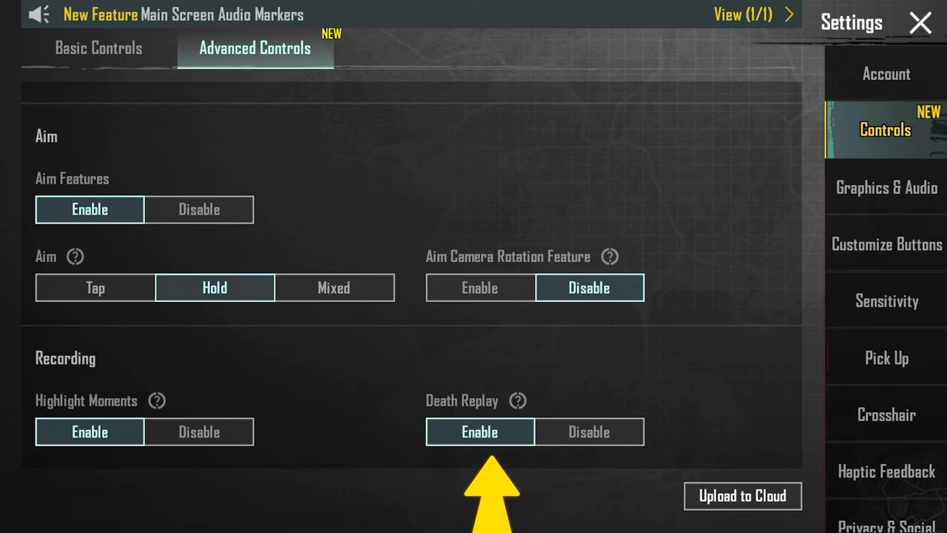